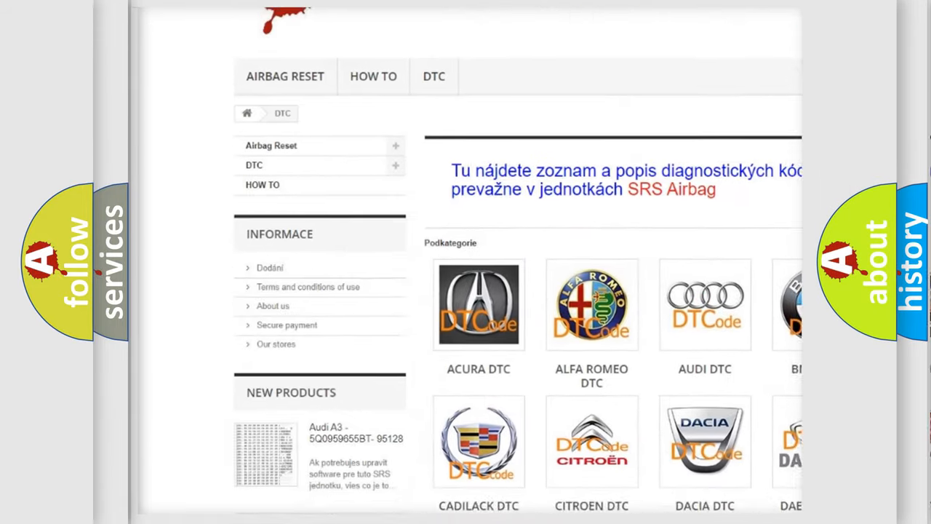
pyautogui.scroll(-3)
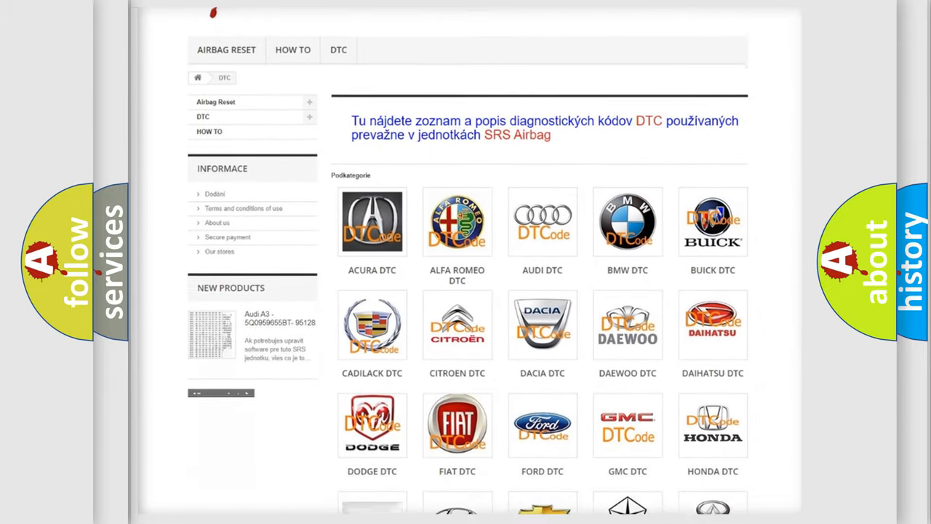
pyautogui.scroll(-3)
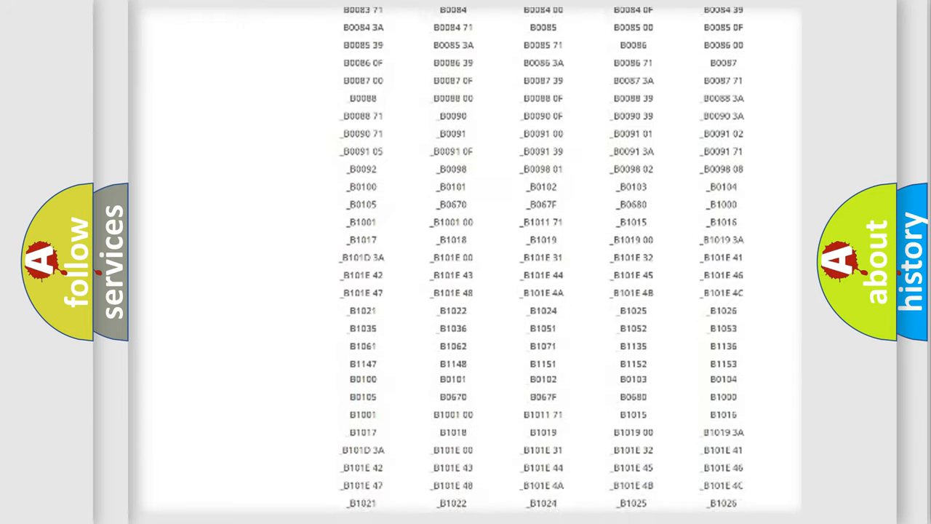
pyautogui.scroll(-3)
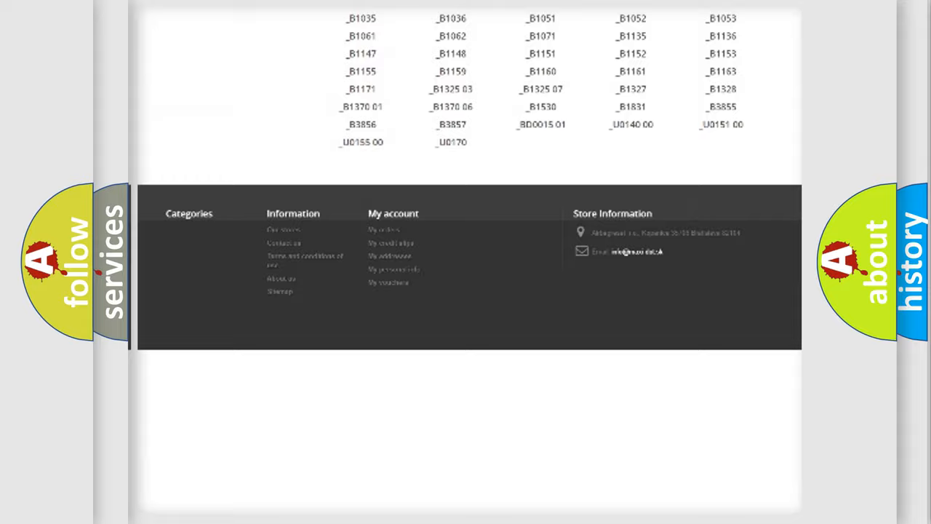